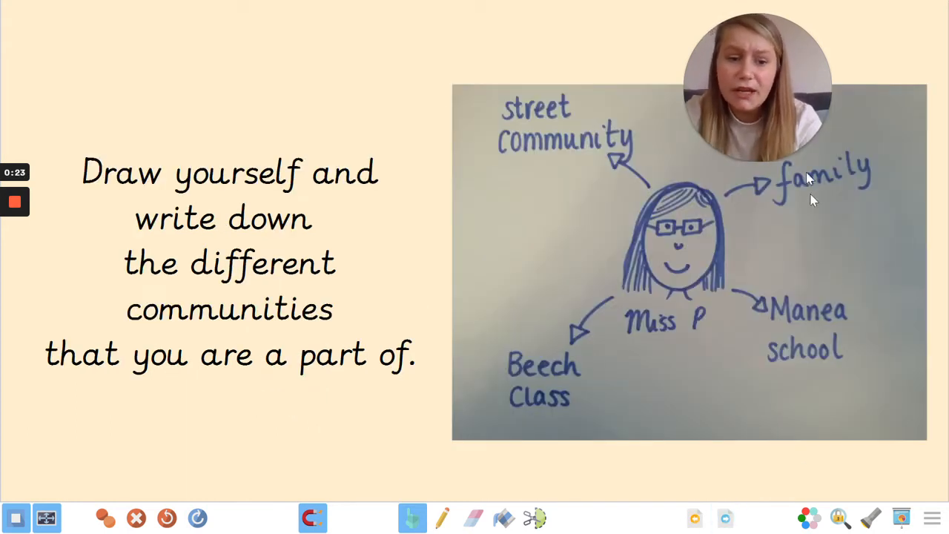
mouse_move(906, 315)
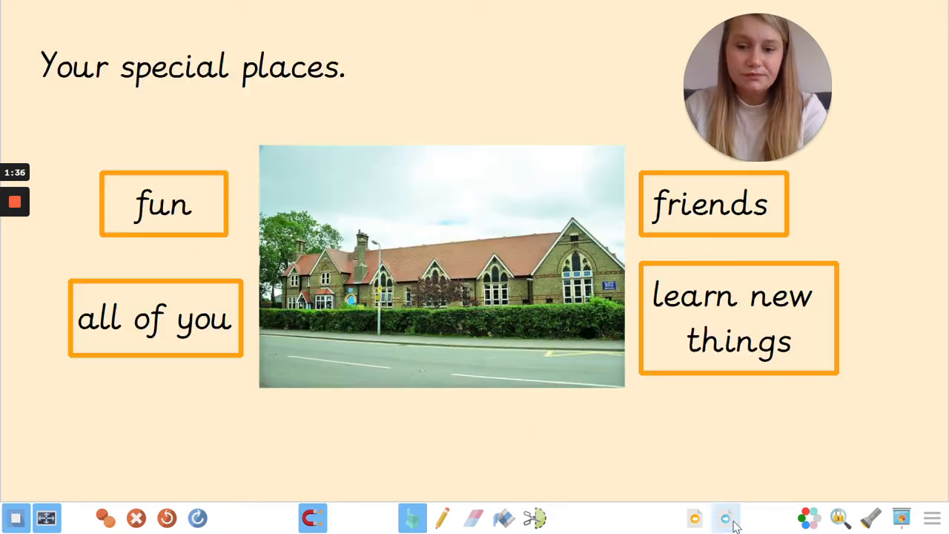
mouse_move(783, 457)
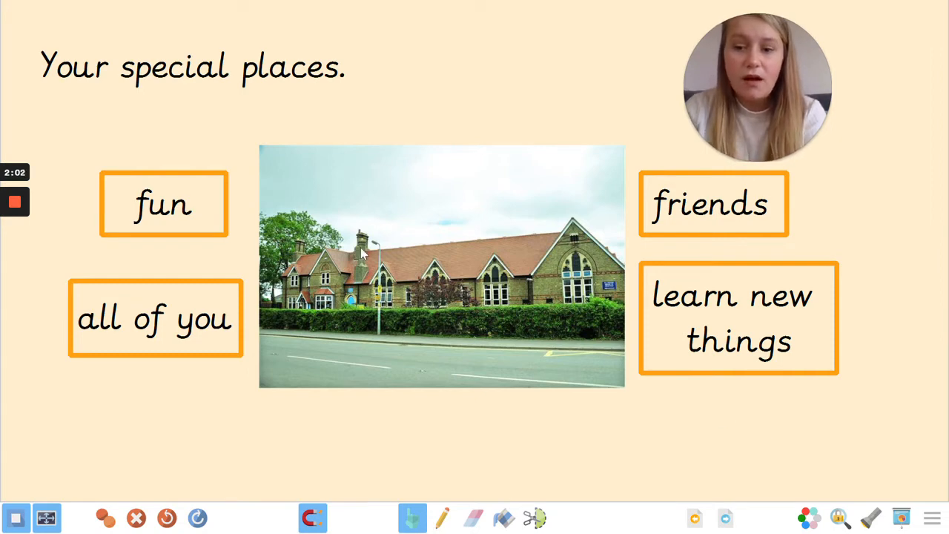
mouse_move(151, 302)
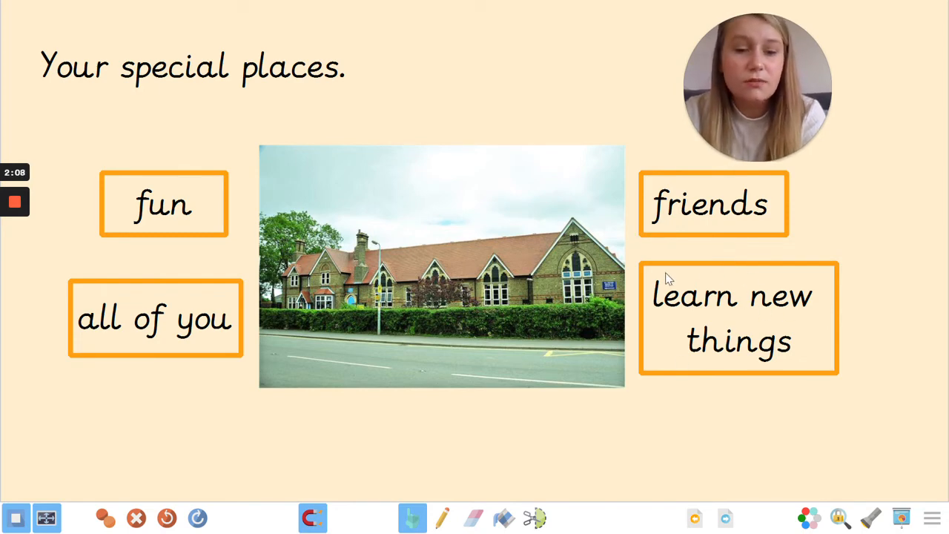
mouse_move(391, 452)
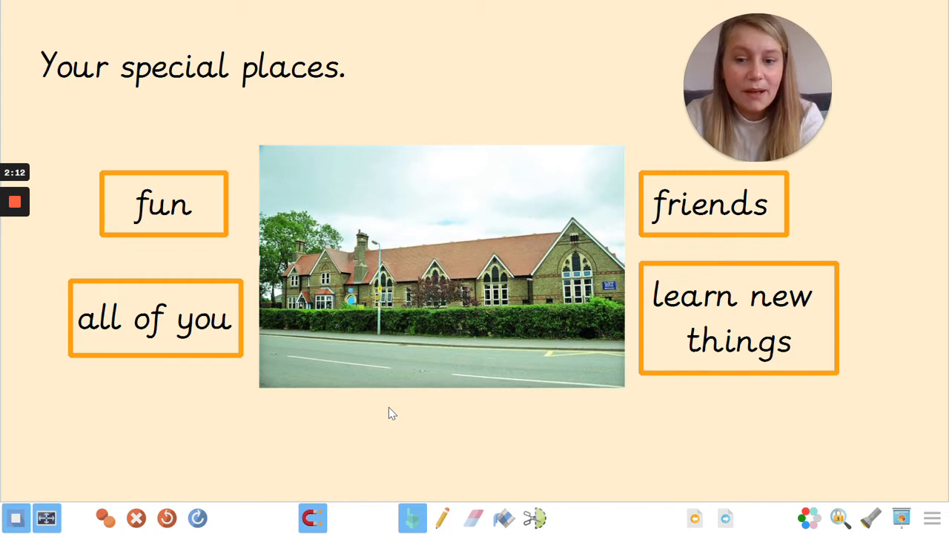
mouse_move(389, 407)
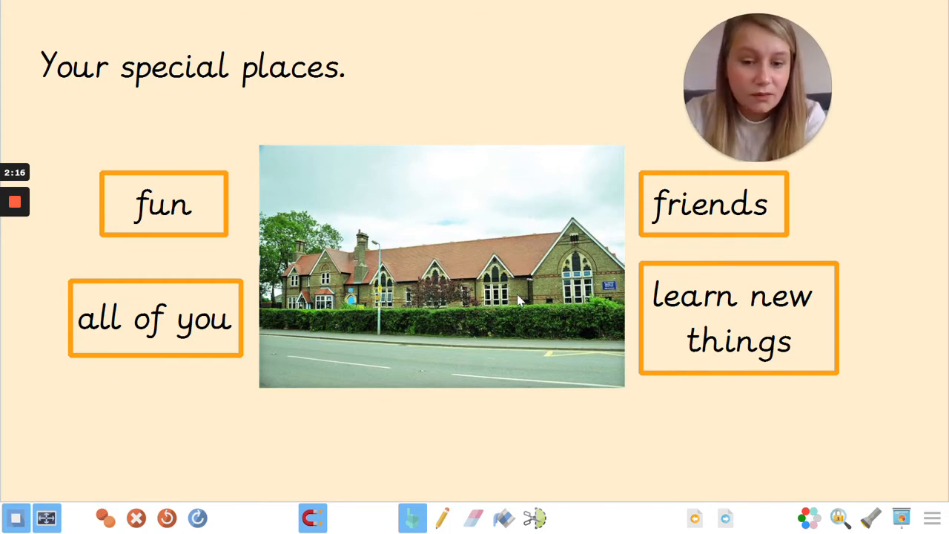
mouse_move(497, 314)
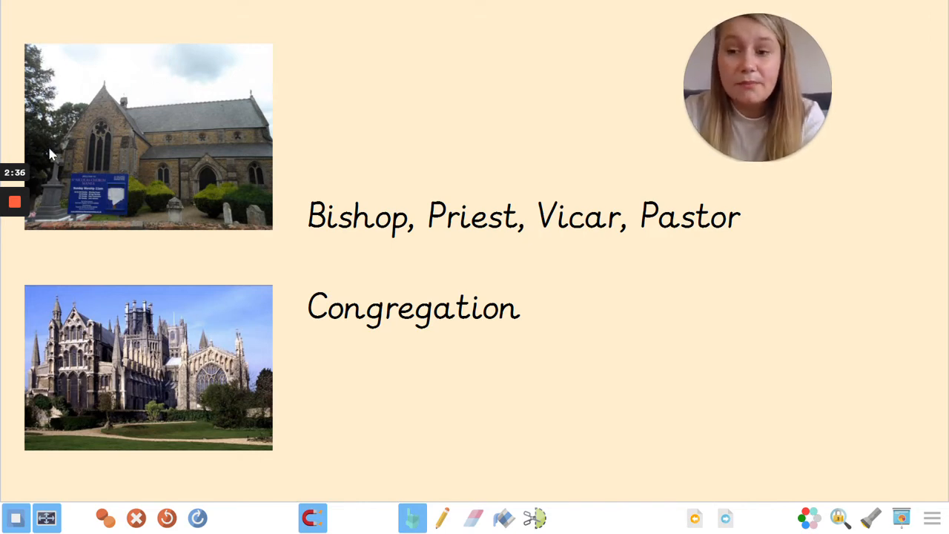
mouse_move(171, 191)
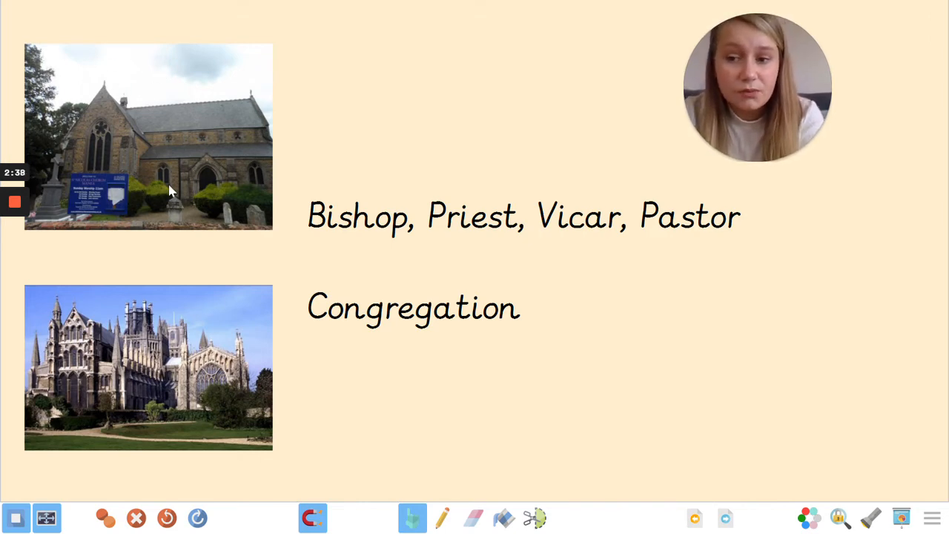
mouse_move(41, 213)
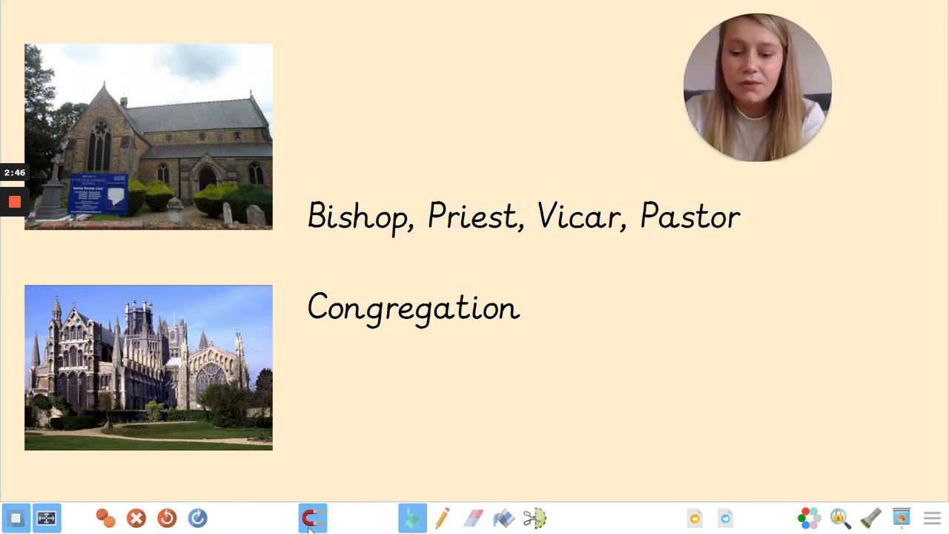
Switch to the freehand Pen tool to annotate the church roles slide.
left_click(442, 517)
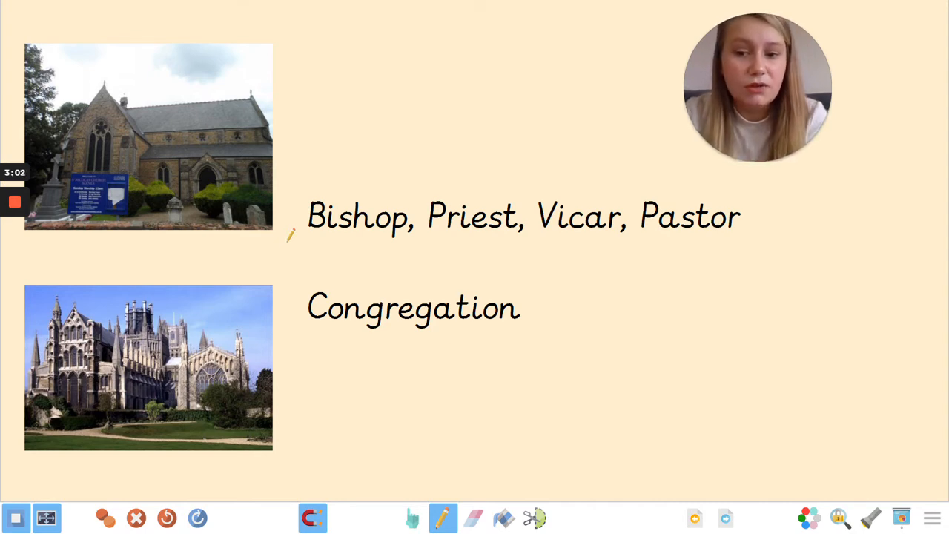
Stroke pink highlighter over the role words and the word Congregation.
left_click_drag(307, 215, 408, 215)
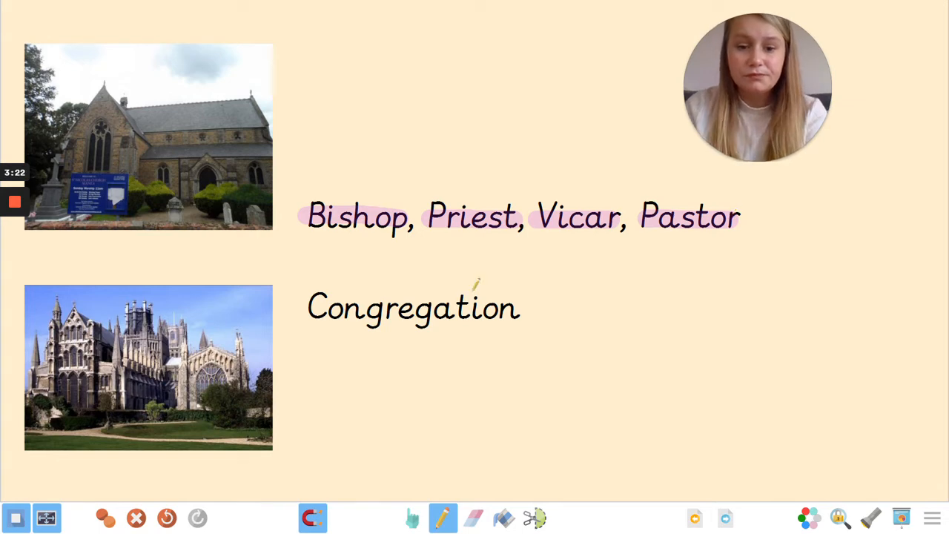
left_click_drag(309, 307, 505, 307)
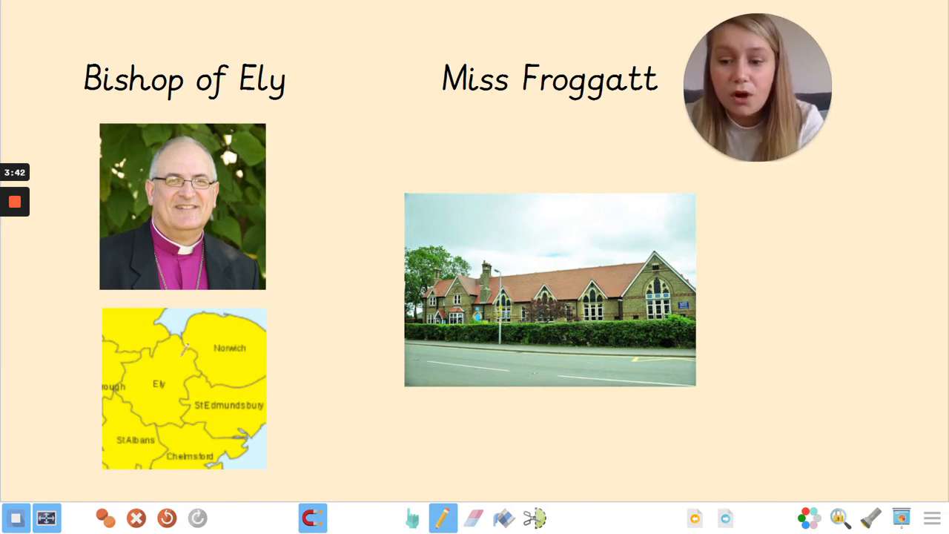
Circle Ely on the diocese map and highlight 'Bishop' in pink.
left_click_drag(200, 329, 160, 416)
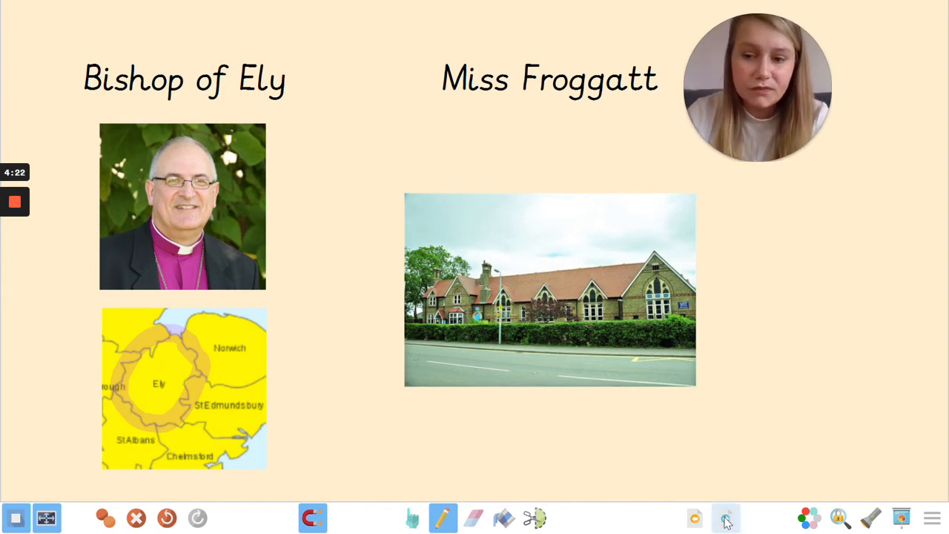
left_click_drag(82, 80, 190, 80)
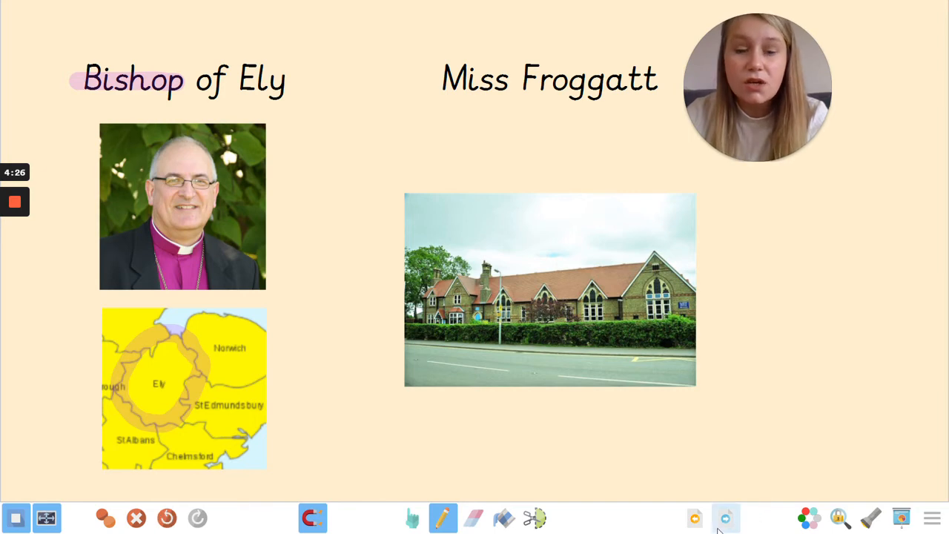
mouse_move(726, 518)
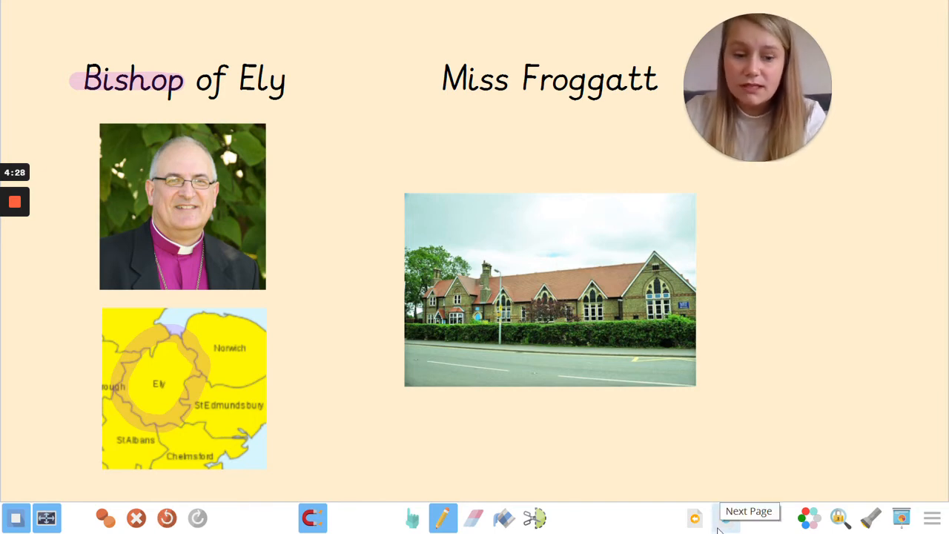
Advance to the church leaders page and highlight 'Priest' in pink.
left_click(727, 517)
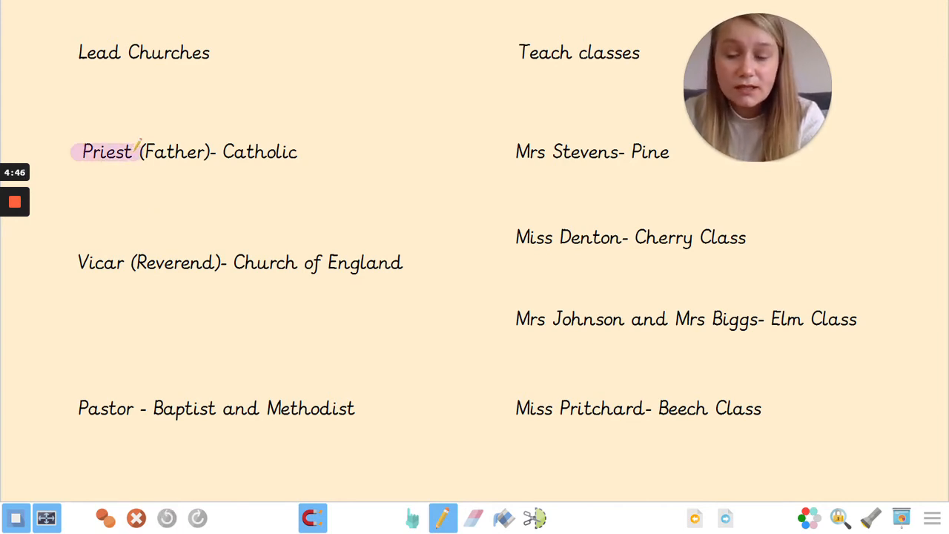
left_click_drag(77, 263, 126, 262)
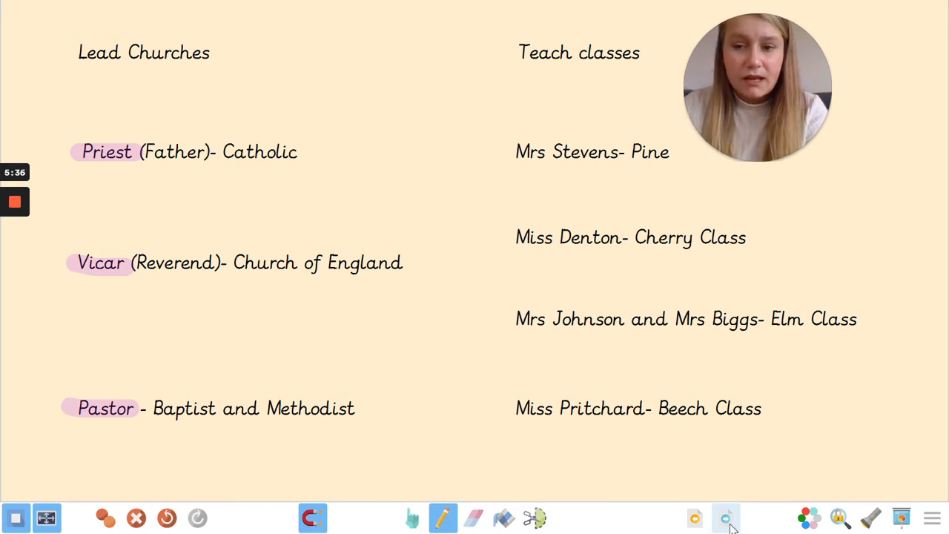
mouse_move(725, 518)
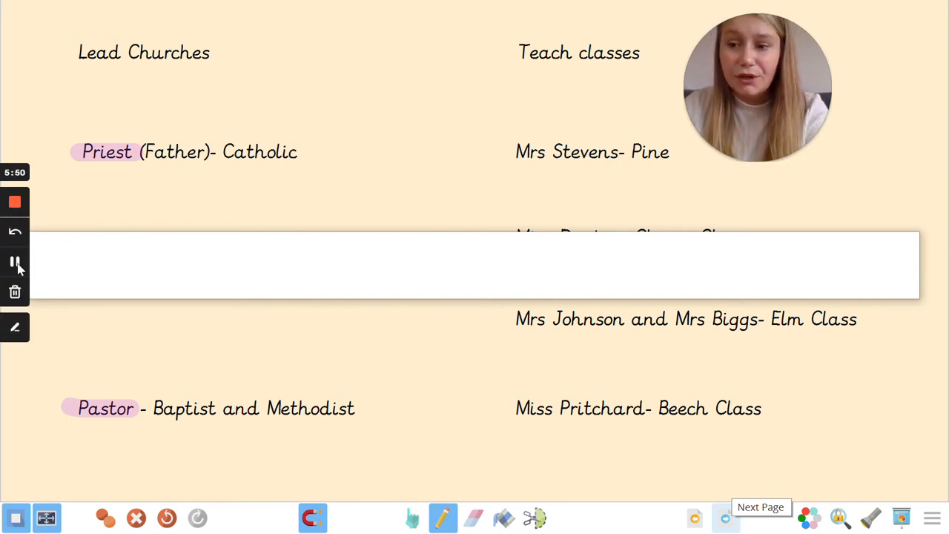
Advance a page, highlight 'Congregation' in pink, then advance to the church doors page.
left_click(759, 517)
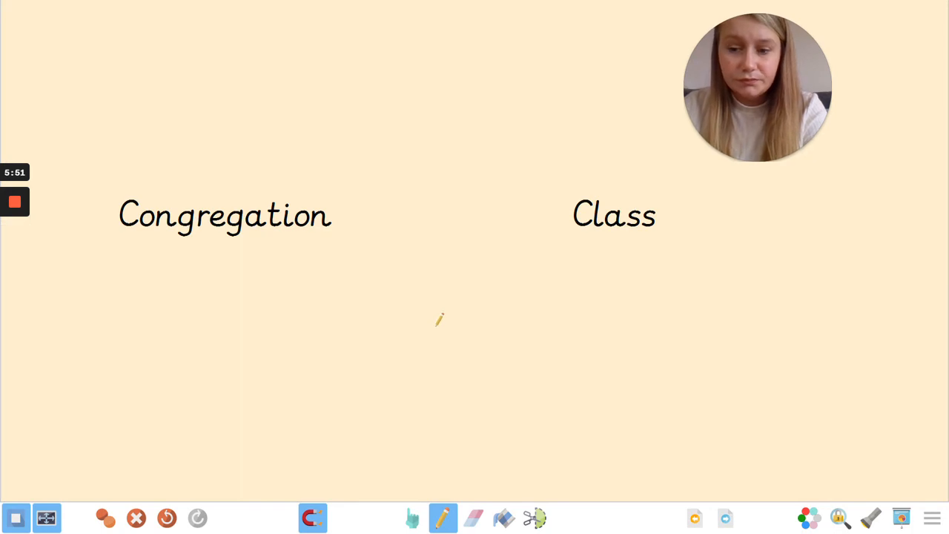
left_click_drag(104, 215, 289, 211)
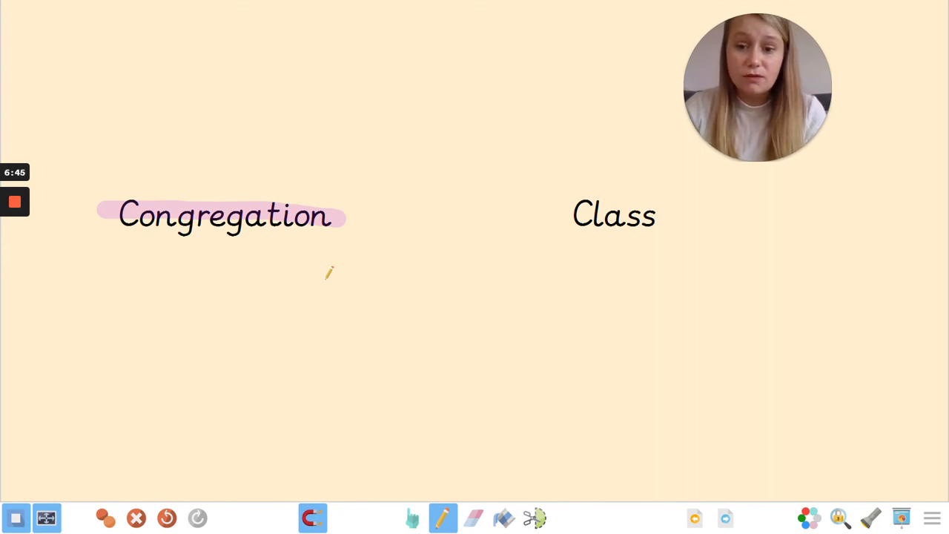
left_click(725, 518)
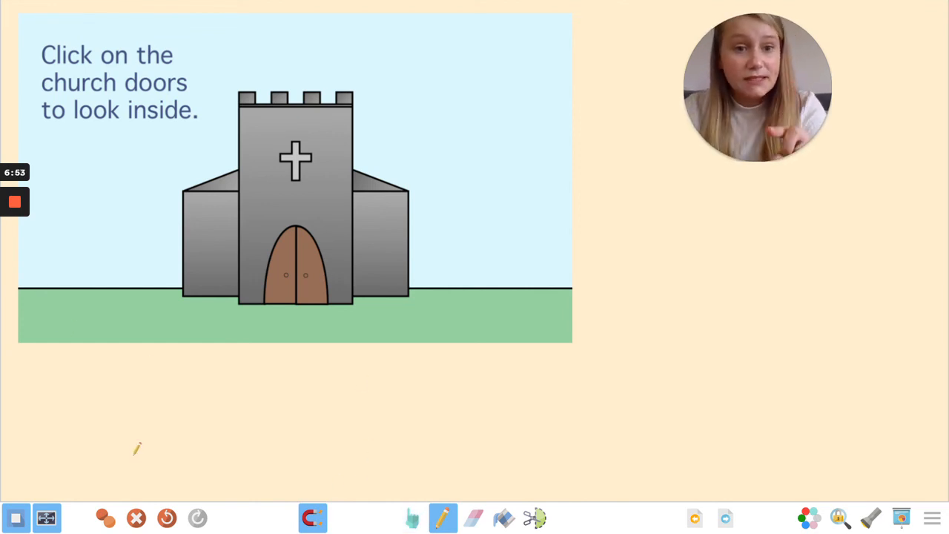
mouse_move(101, 137)
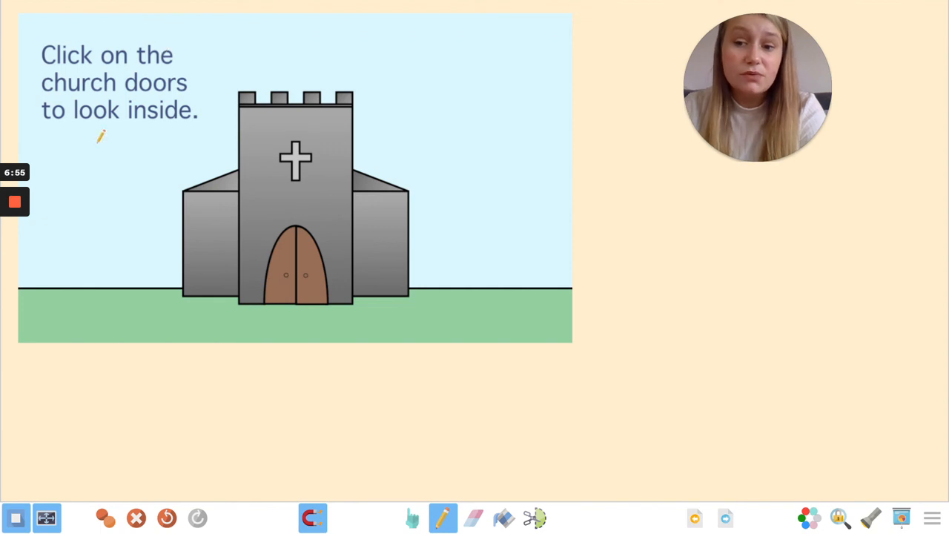